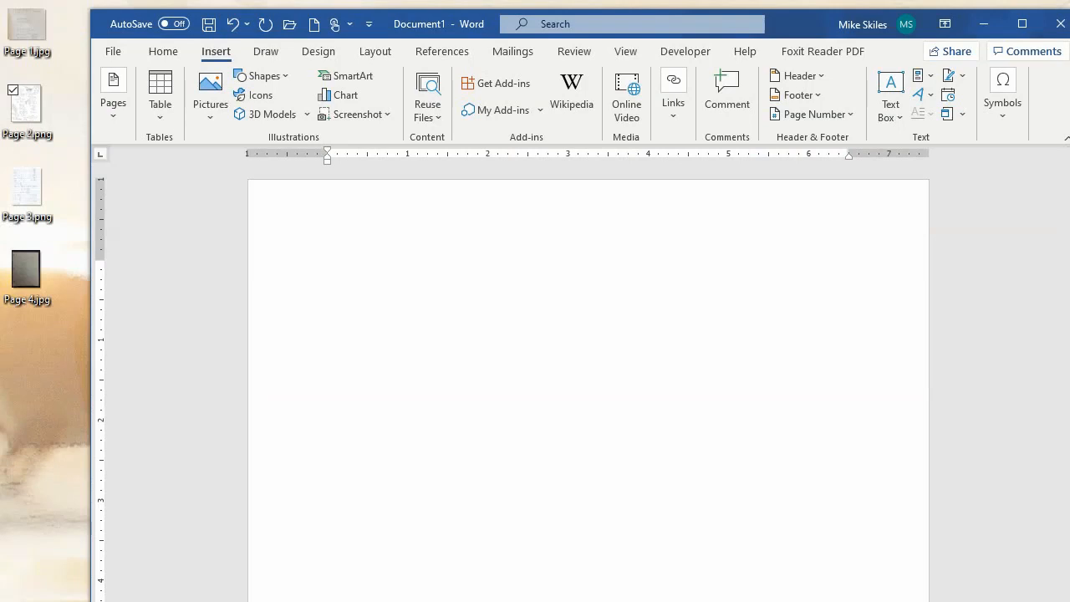
Scribble a red pen test stroke on the blank page and erase it again.
click(328, 266)
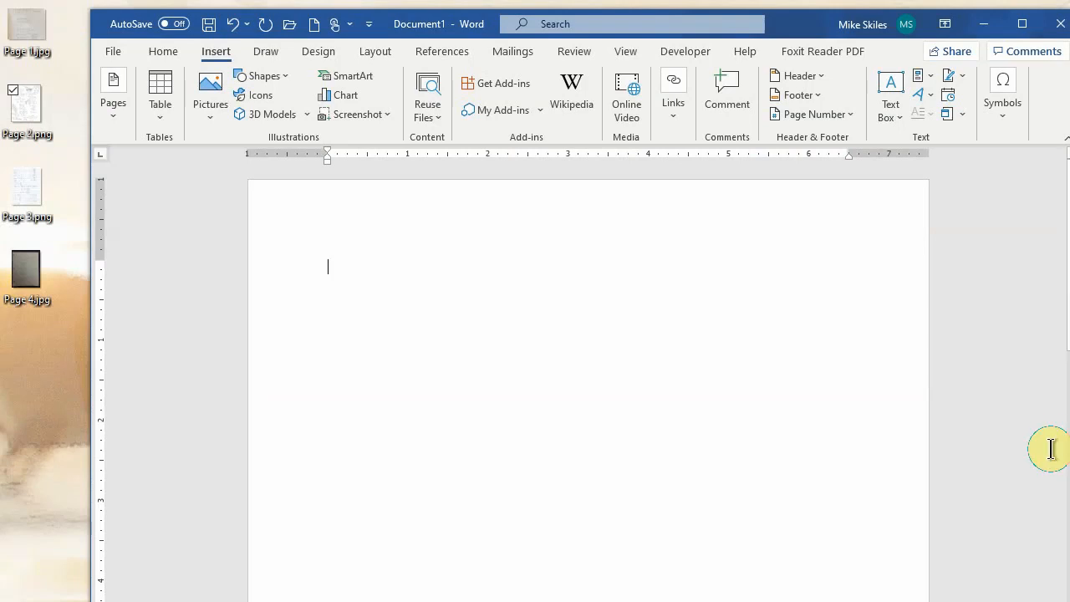
mouse_move(1040, 438)
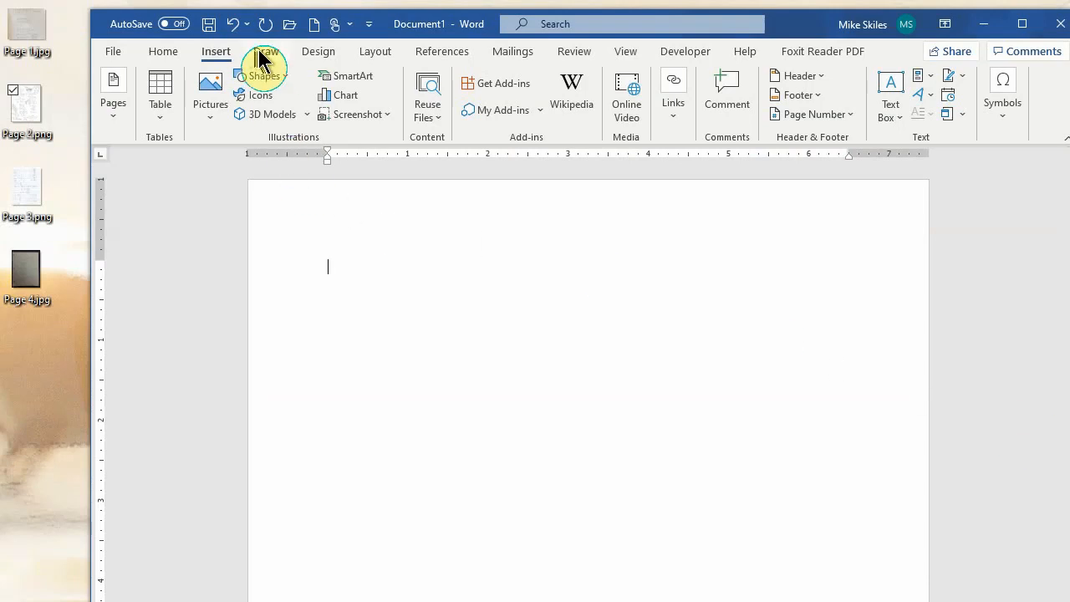
click(264, 50)
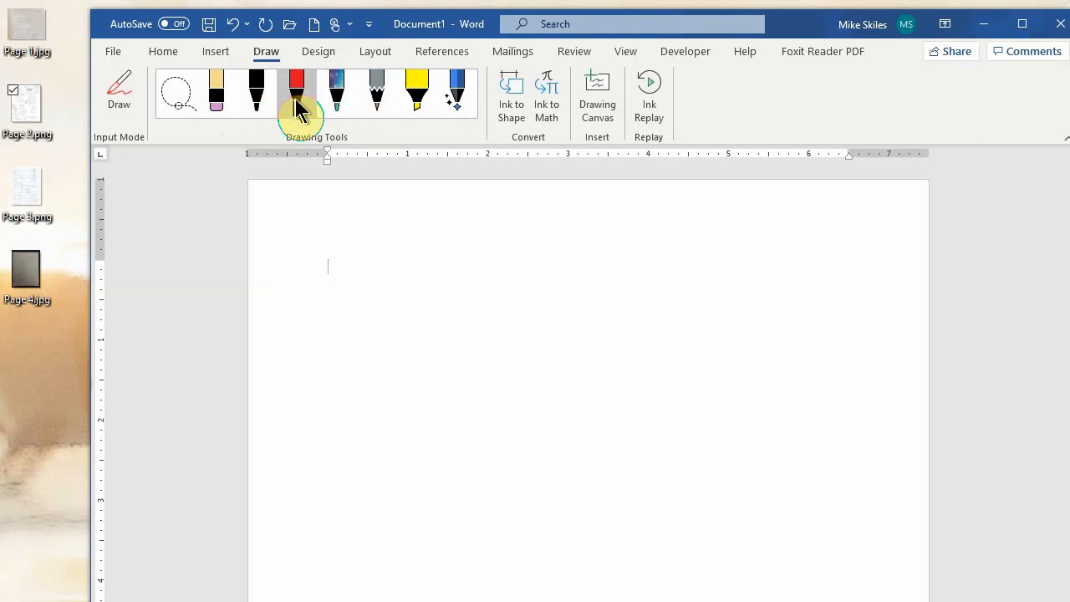
mouse_move(298, 92)
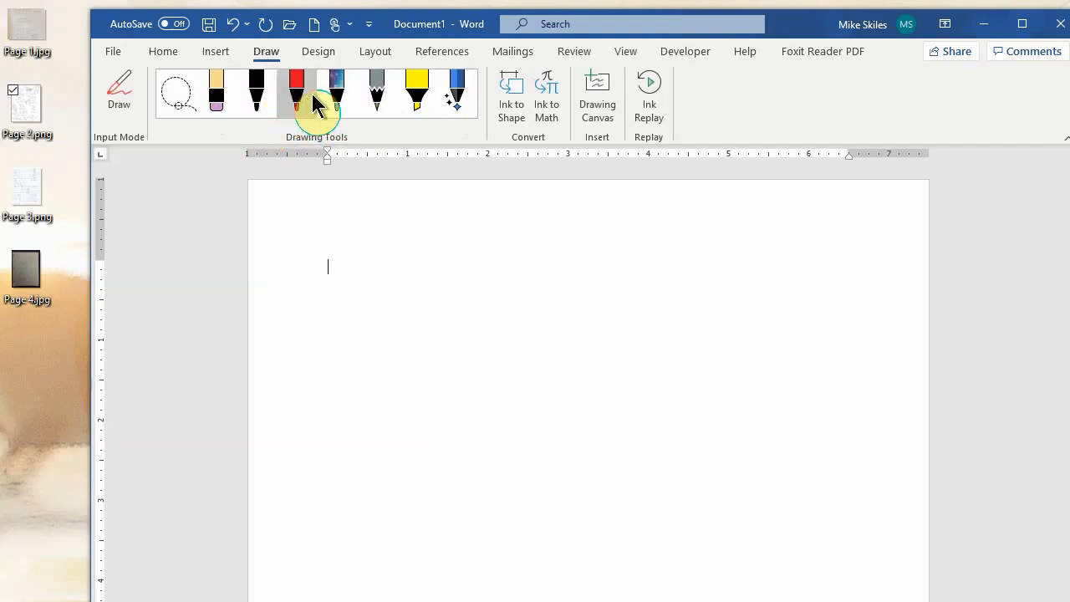
mouse_move(296, 92)
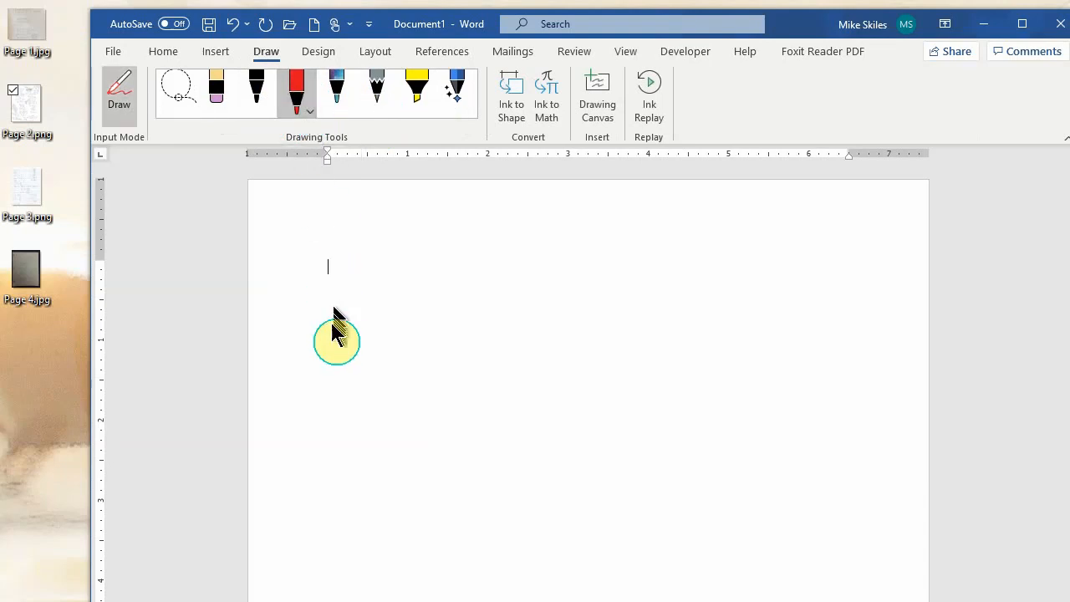
drag(338, 338, 338, 385)
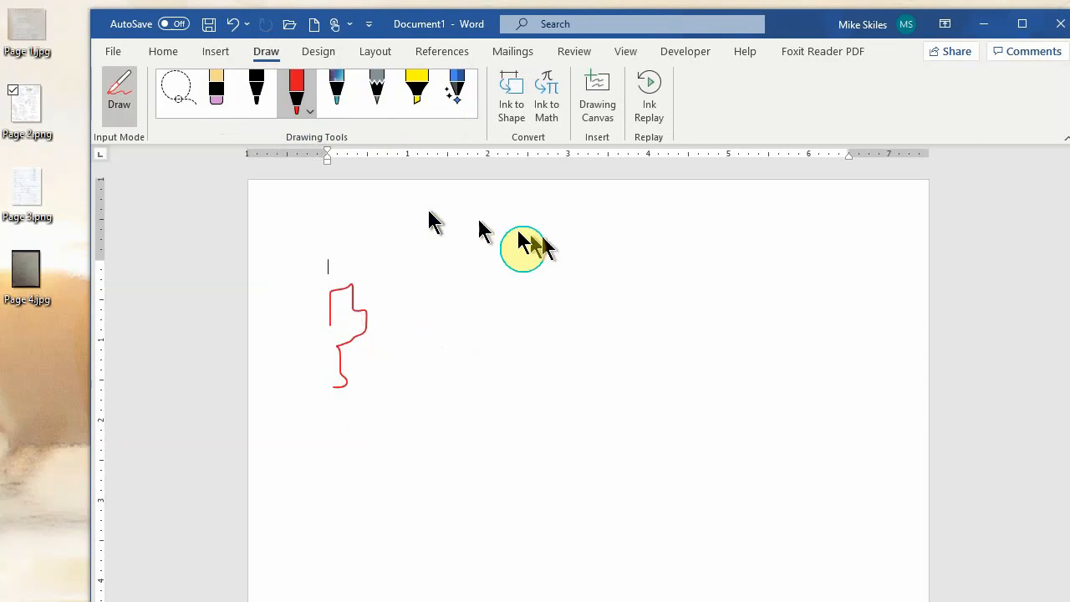
mouse_move(589, 261)
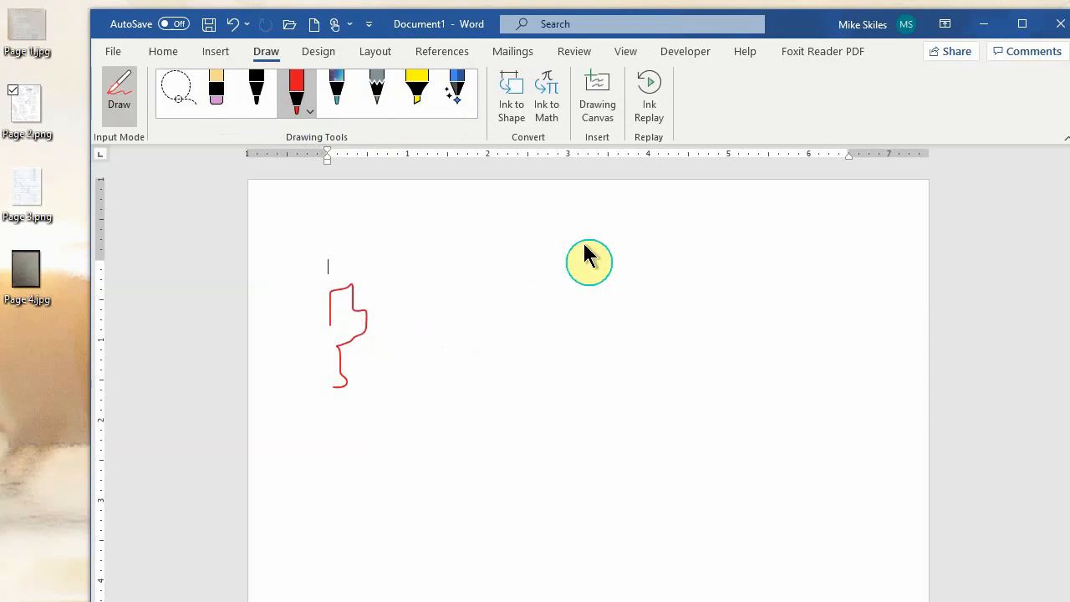
drag(589, 261, 439, 331)
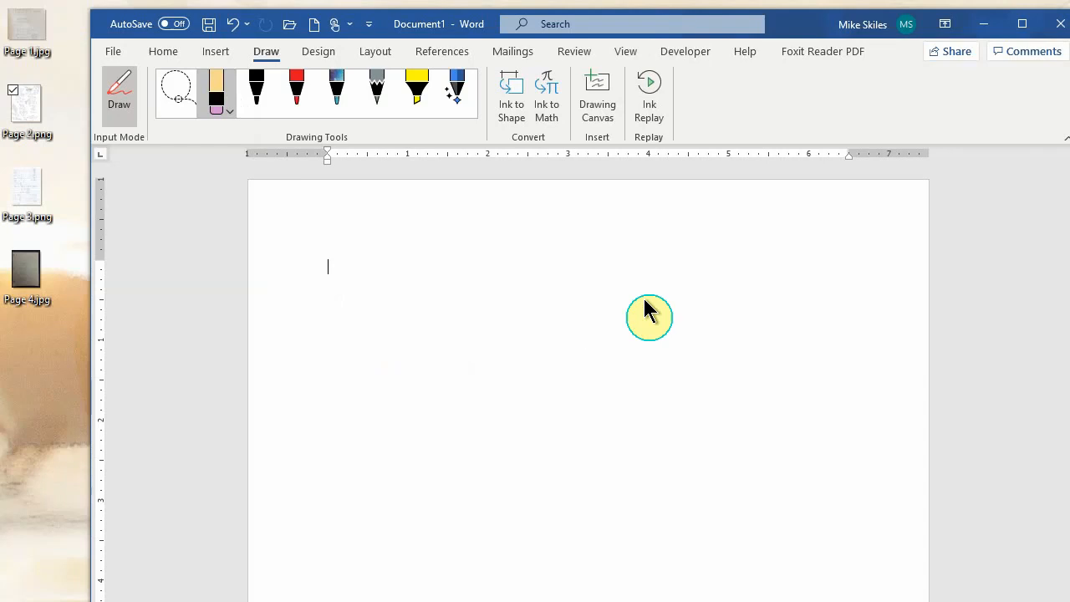
mouse_move(673, 351)
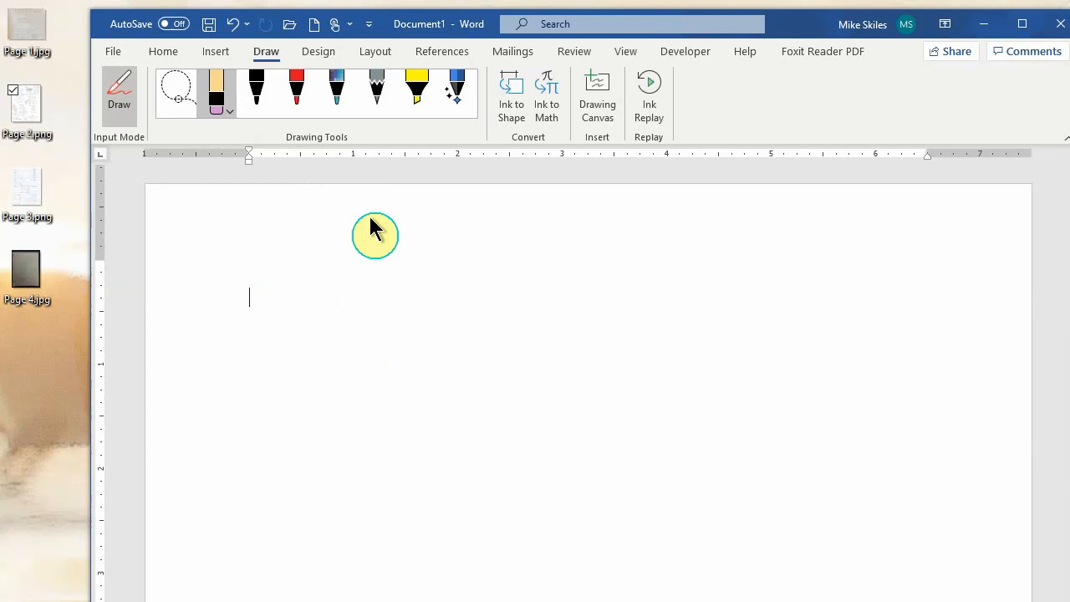
mouse_move(107, 175)
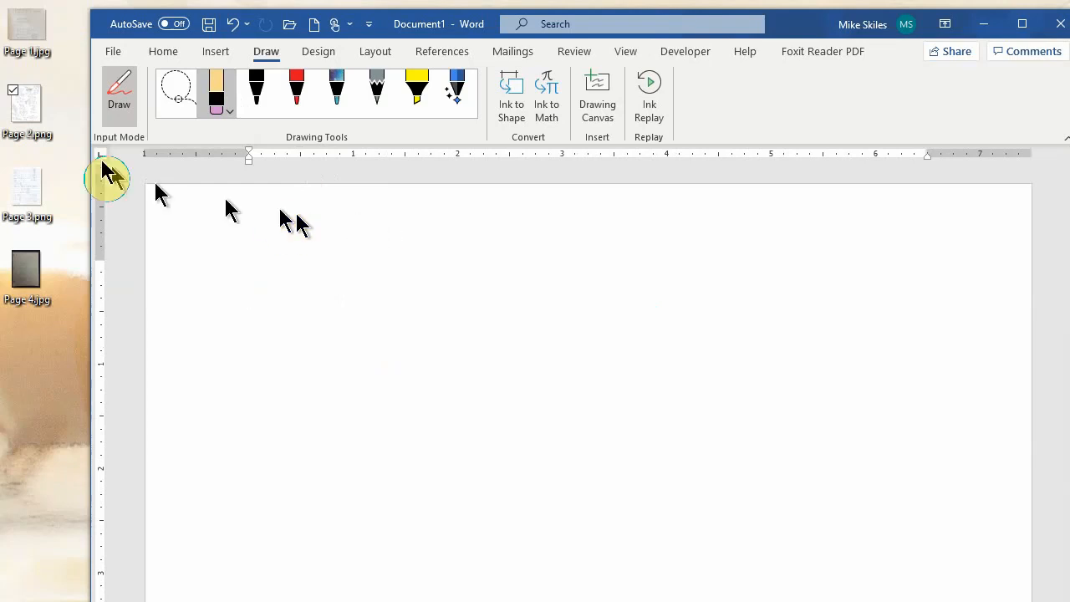
mouse_move(30, 259)
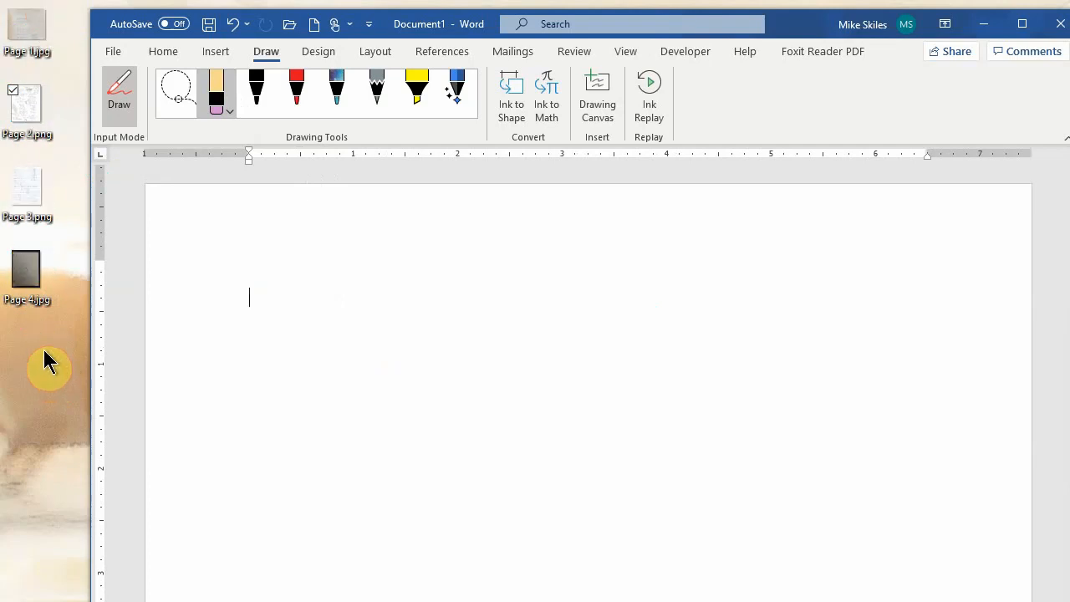
mouse_move(48, 419)
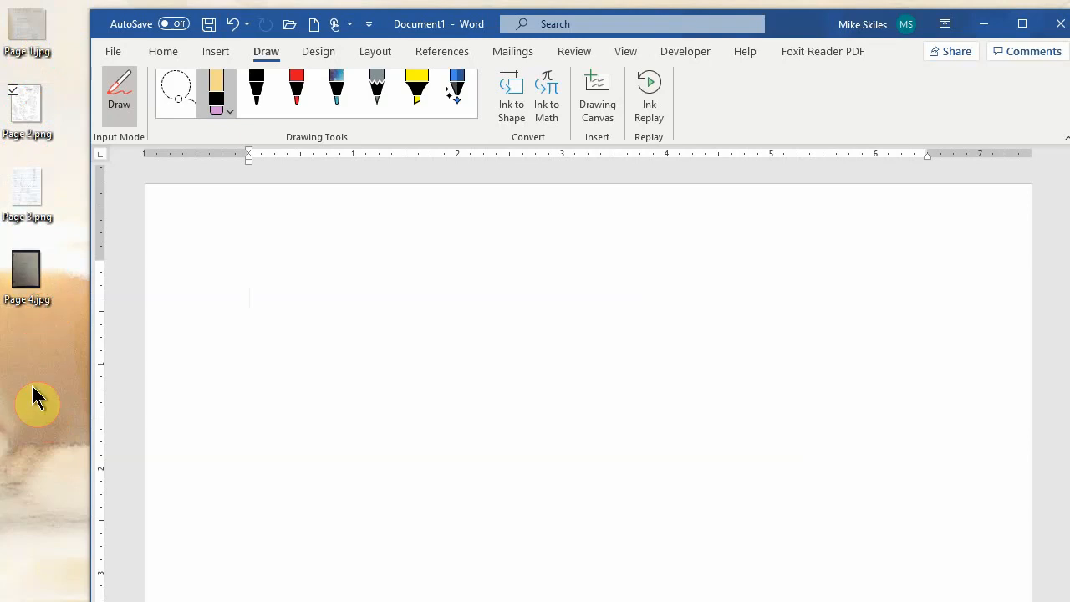
click(249, 298)
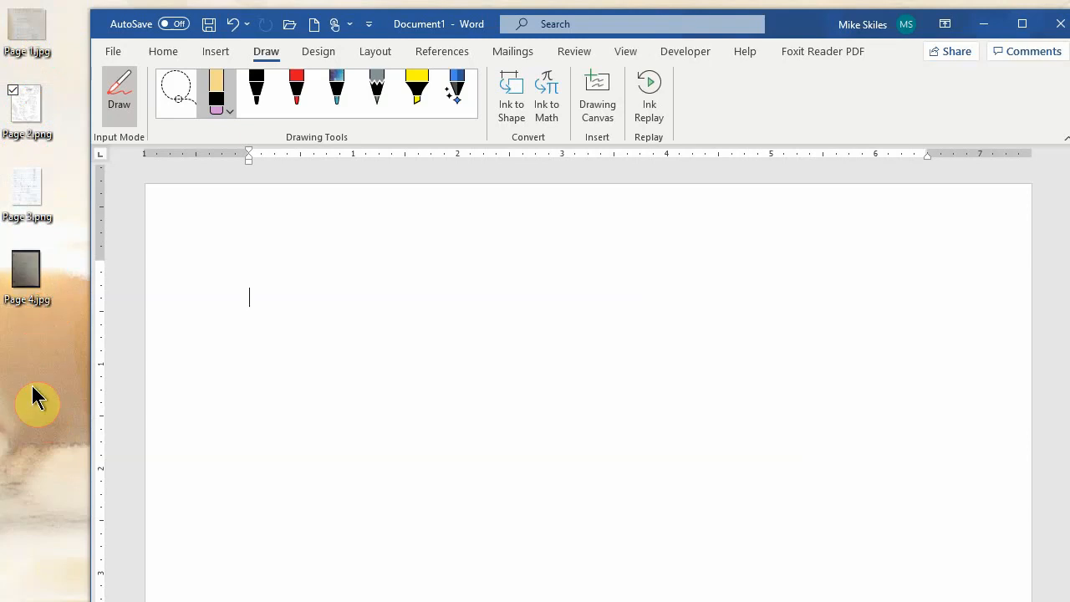
mouse_move(90, 338)
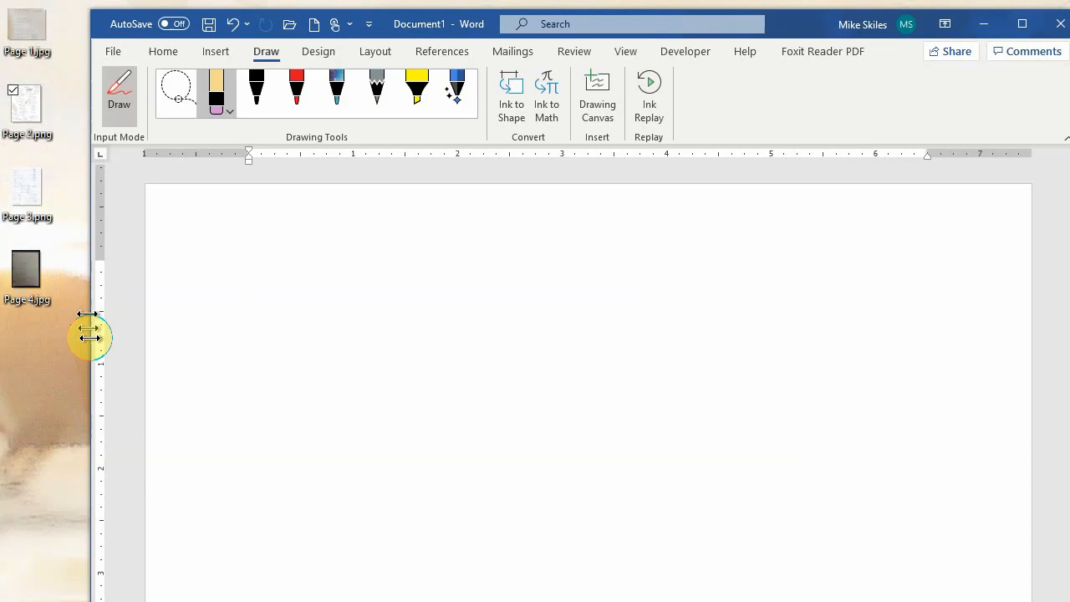
mouse_move(87, 373)
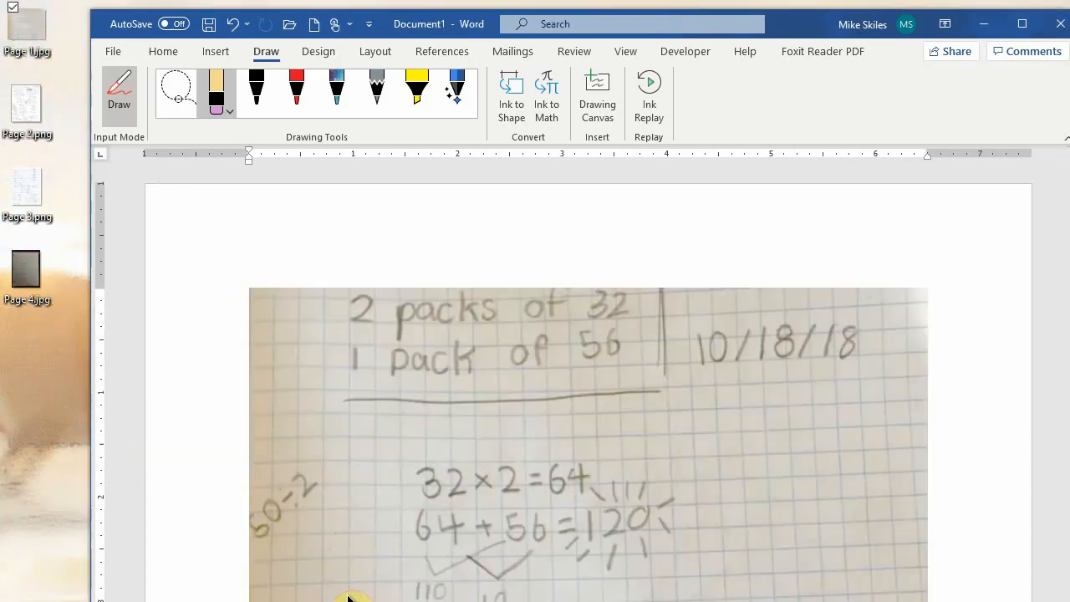
Scroll through the page to check the inserted packs-of-32 math photo.
scroll(down, 3)
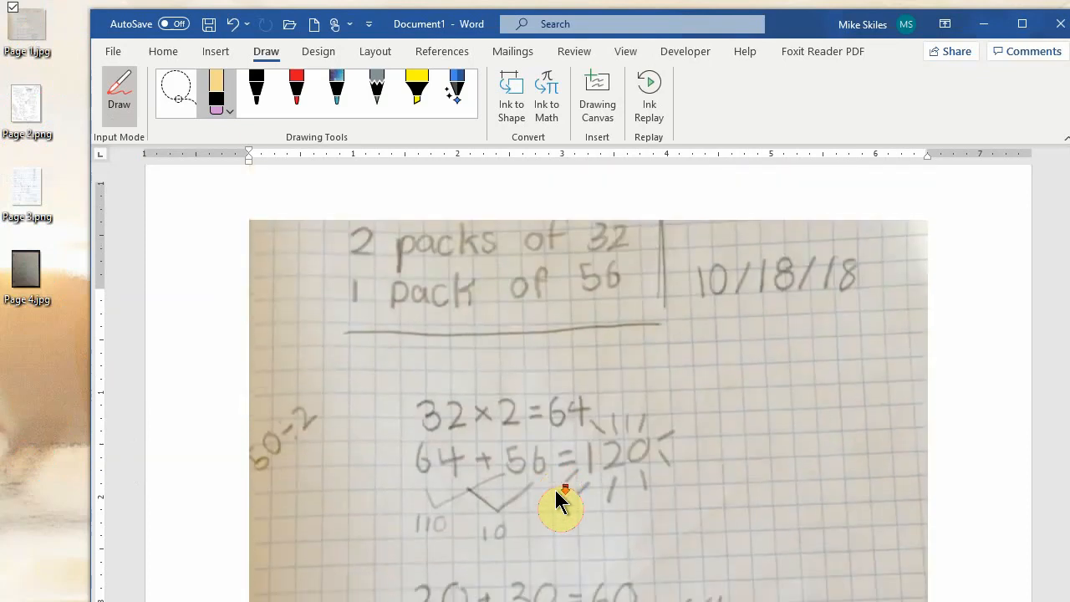
scroll(down, 3)
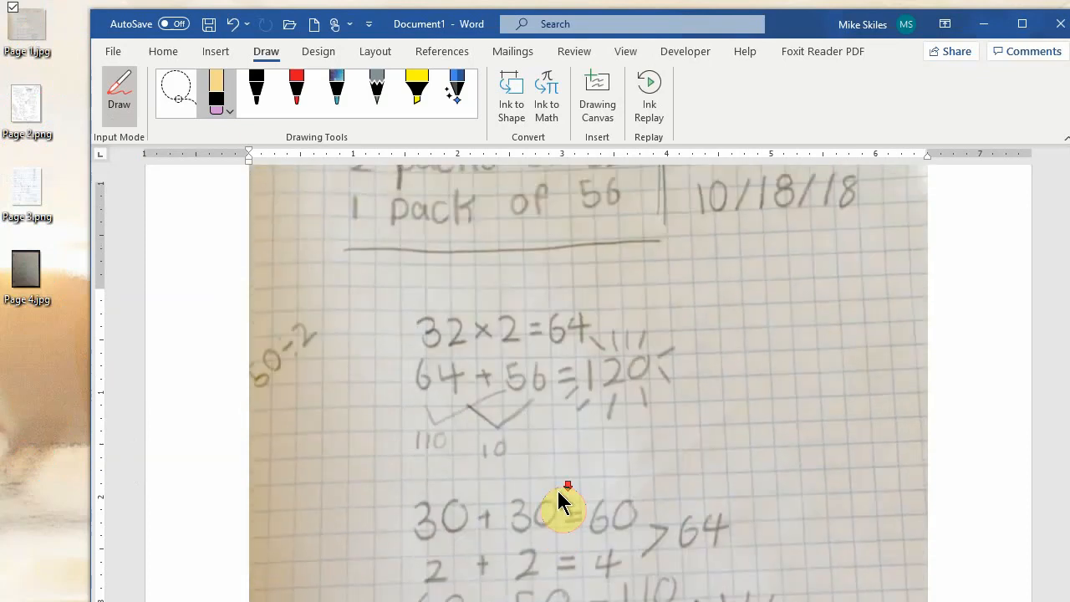
scroll(up, 3)
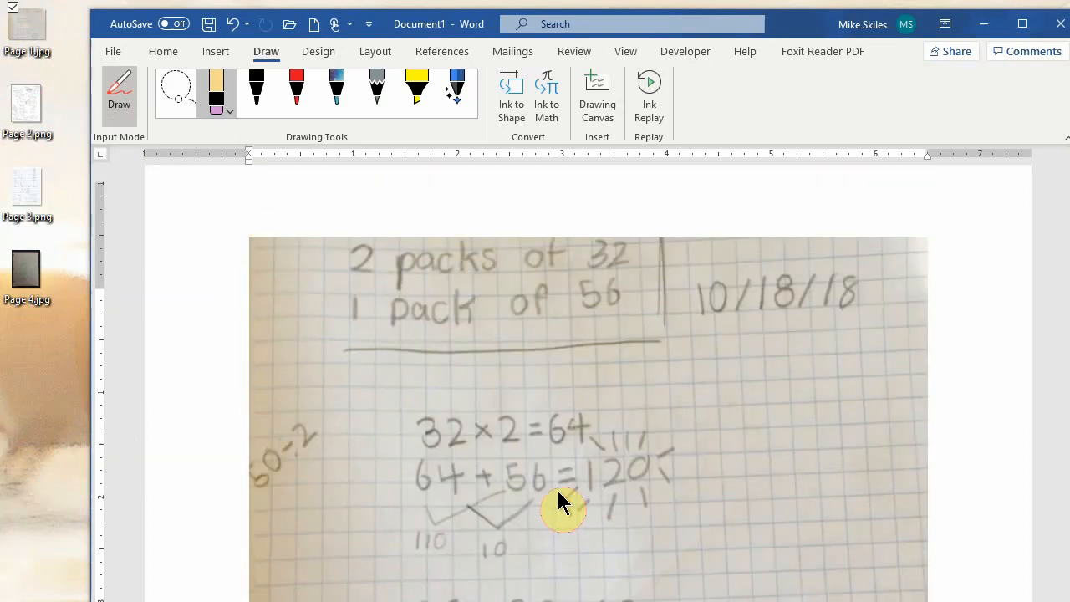
scroll(down, 3)
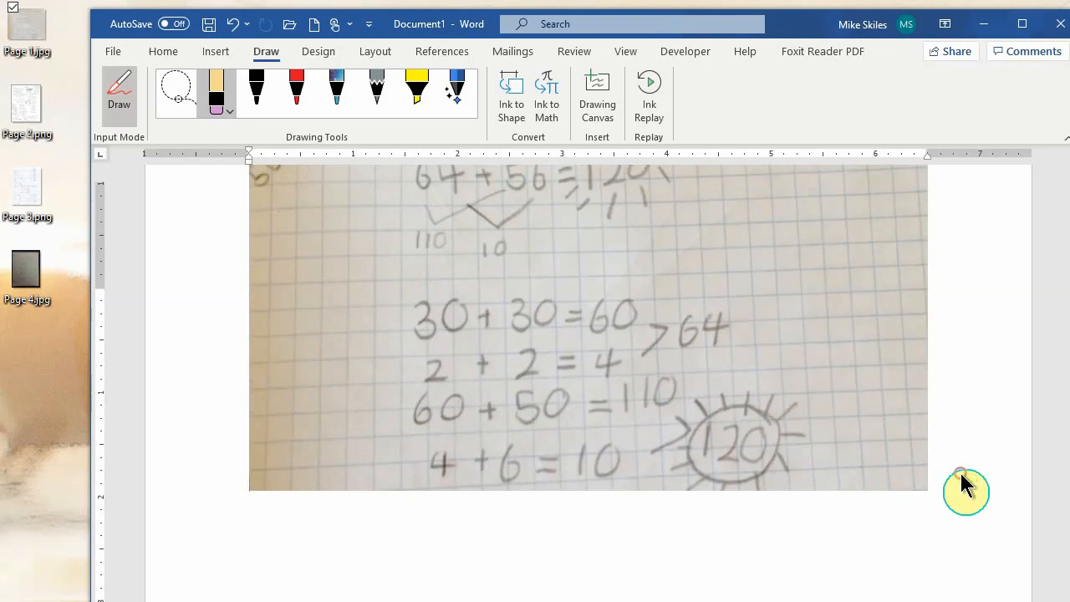
mouse_move(939, 478)
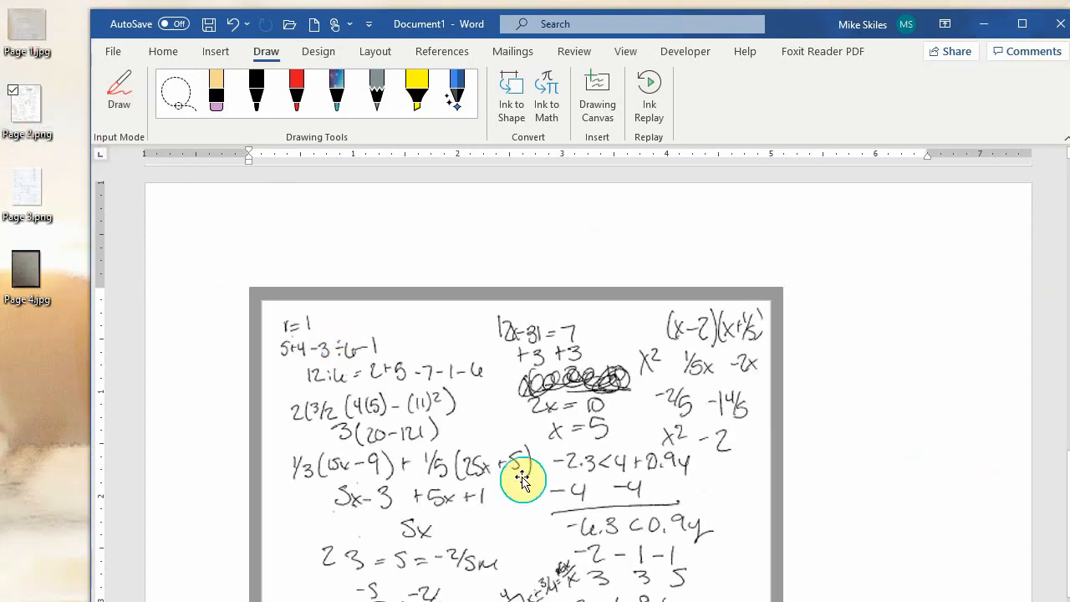
mouse_move(527, 439)
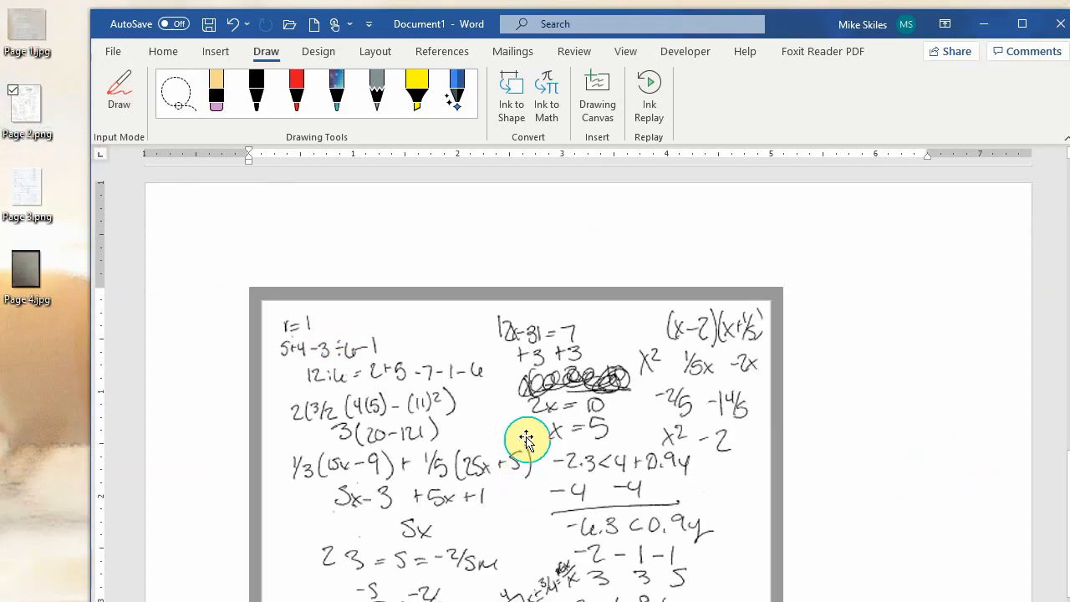
Enlarge the matrix worksheet photo by its corner handle and move down to the blank page.
scroll(down, 3)
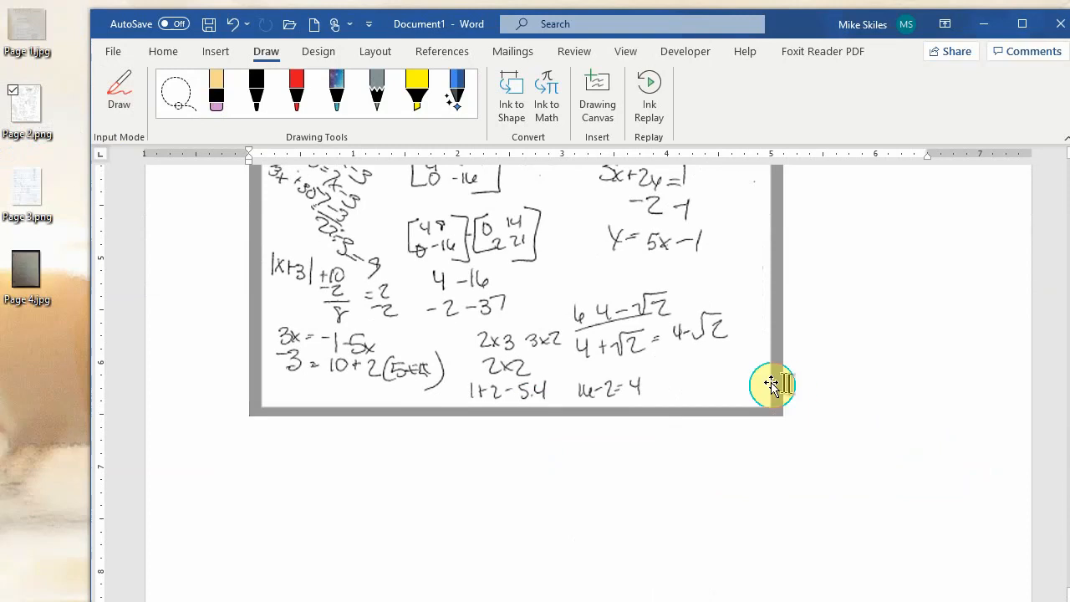
drag(769, 384, 895, 519)
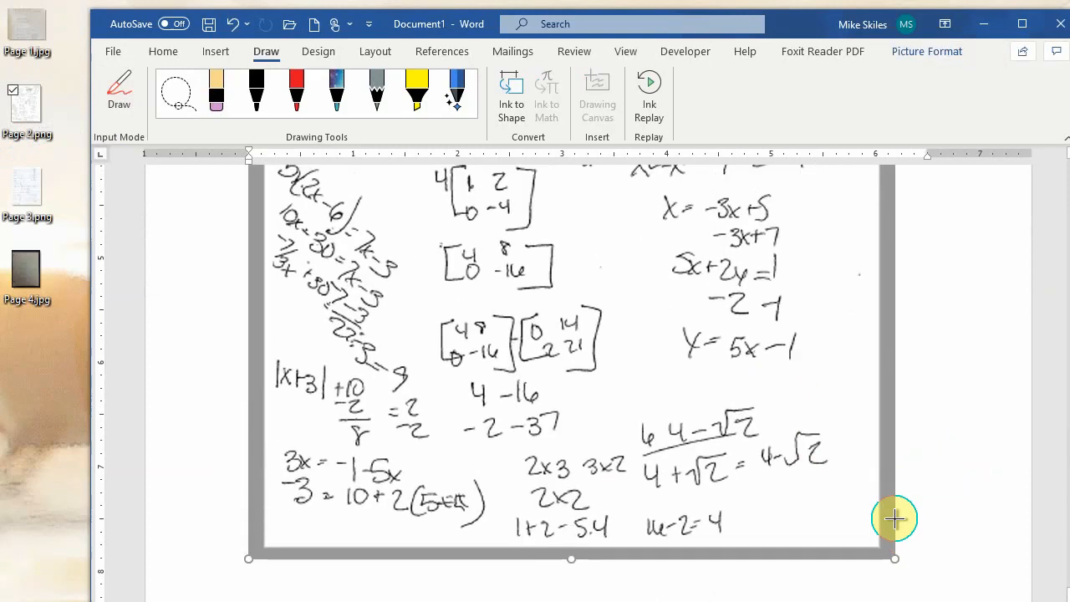
scroll(down, 3)
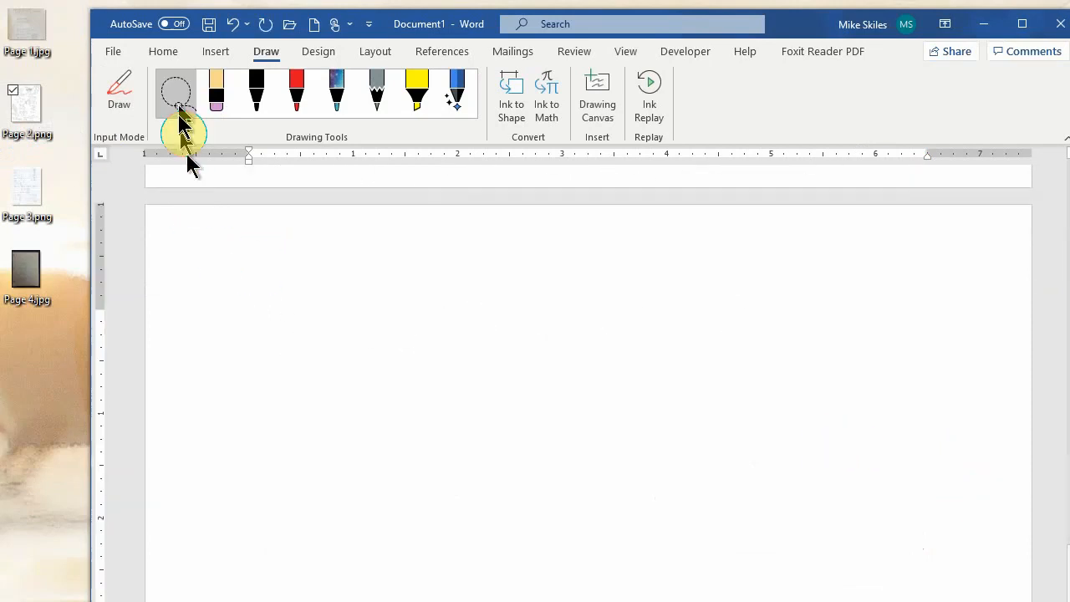
Insert Page 3.png from the Desktop via Insert > Pictures > This Device.
click(164, 50)
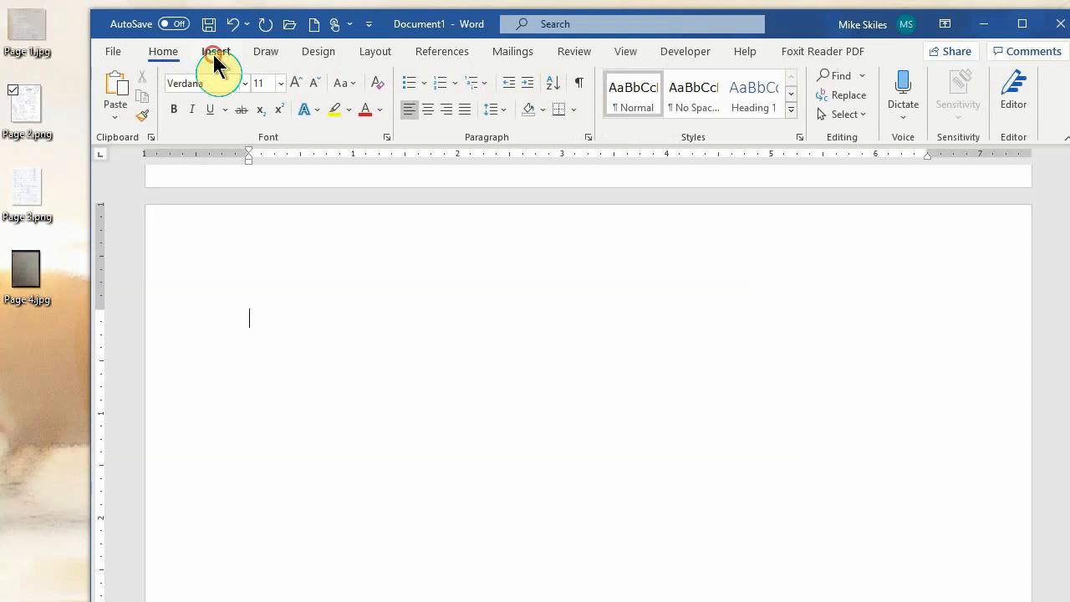
click(210, 92)
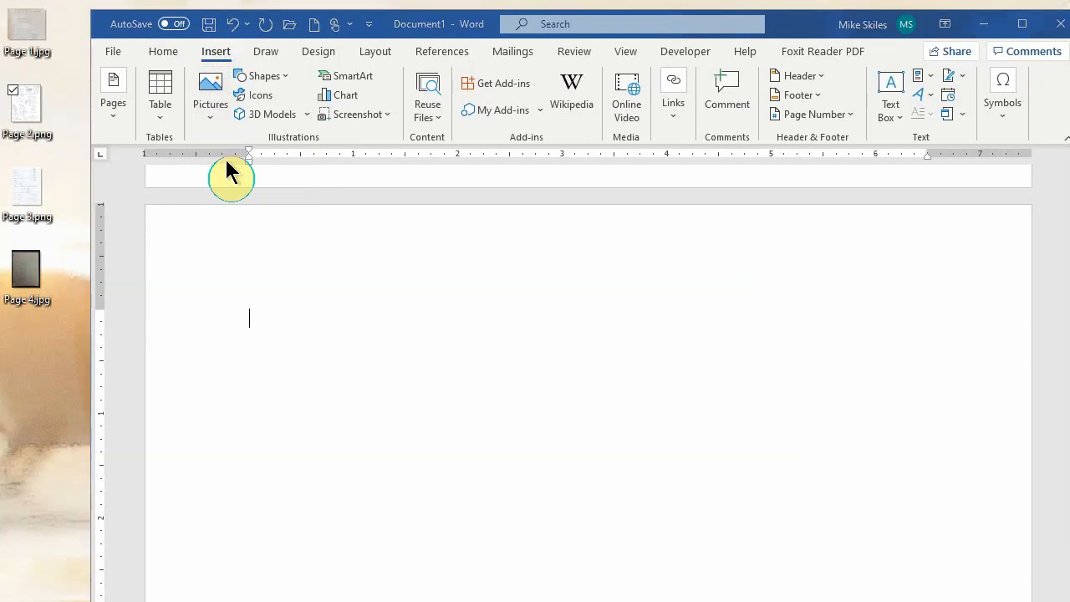
click(211, 94)
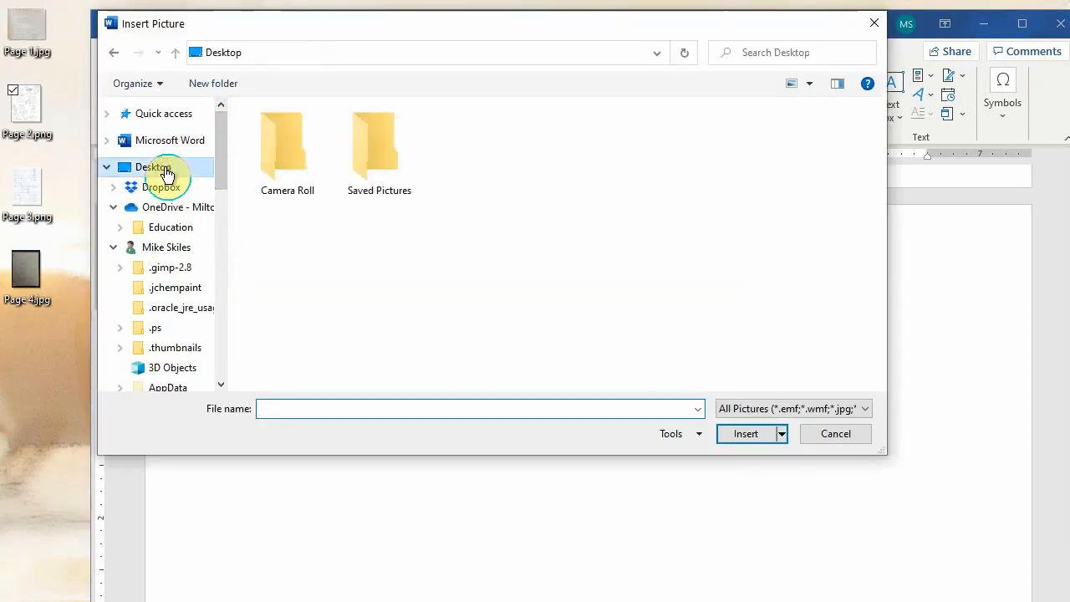
scroll(down, 3)
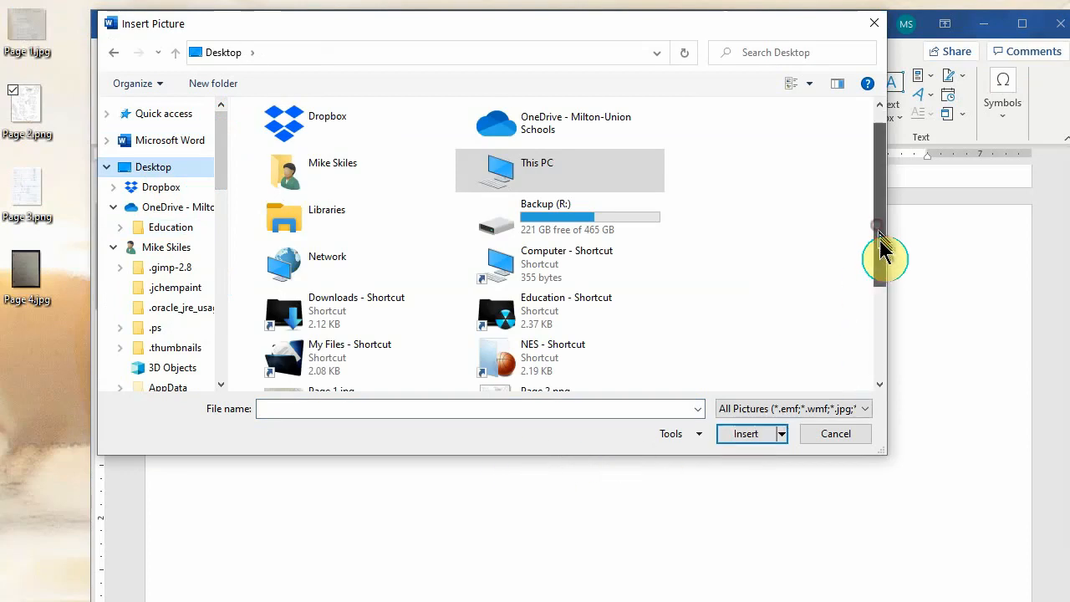
scroll(down, 3)
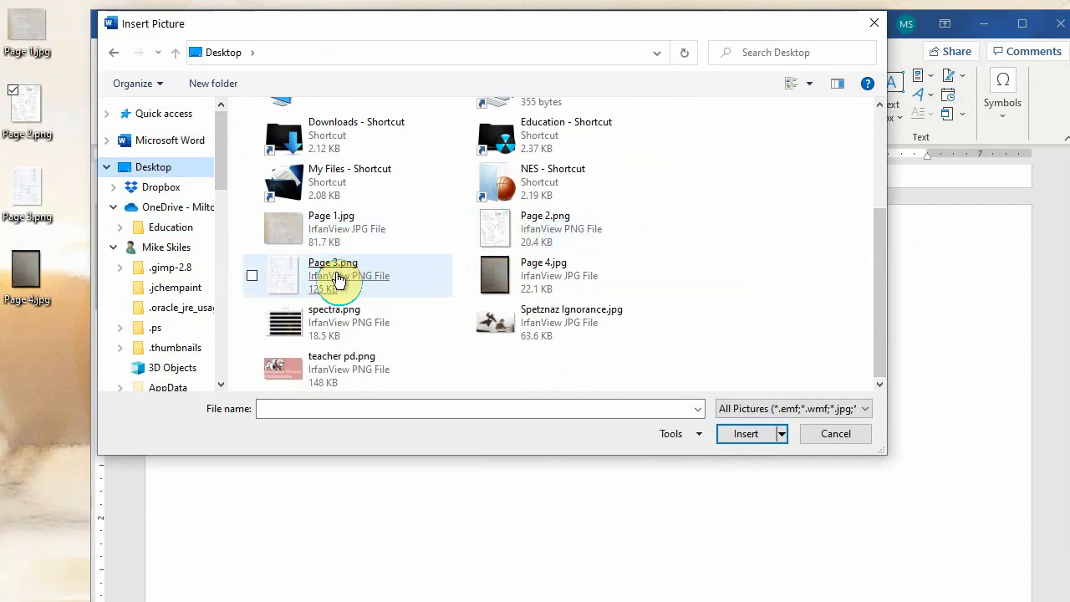
double_click(333, 263)
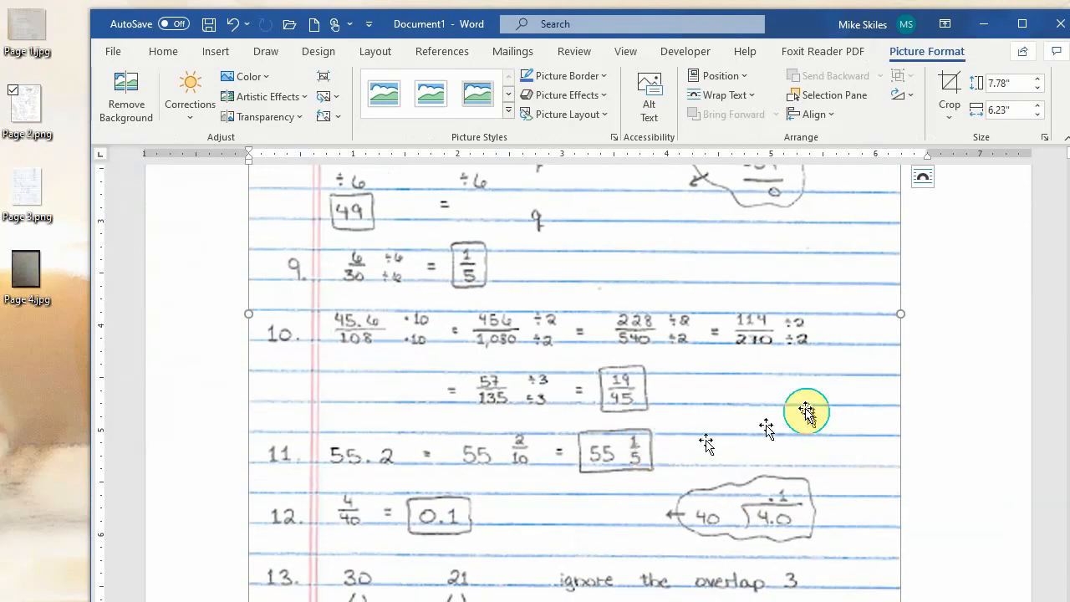
Widen the notebook-page photo on the next page out to the margins.
scroll(down, 3)
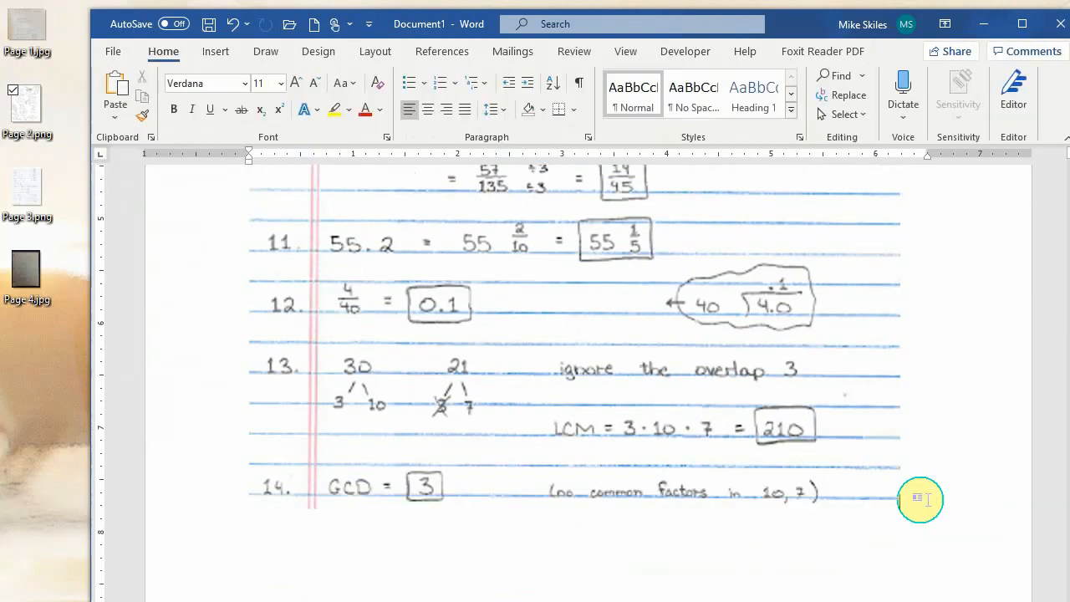
scroll(down, 3)
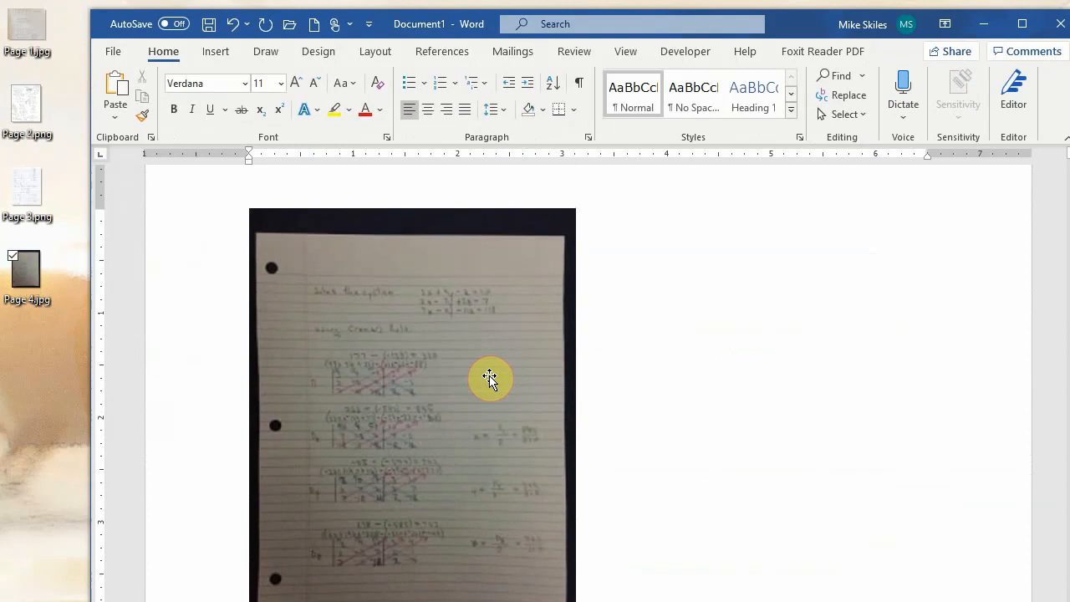
mouse_move(459, 276)
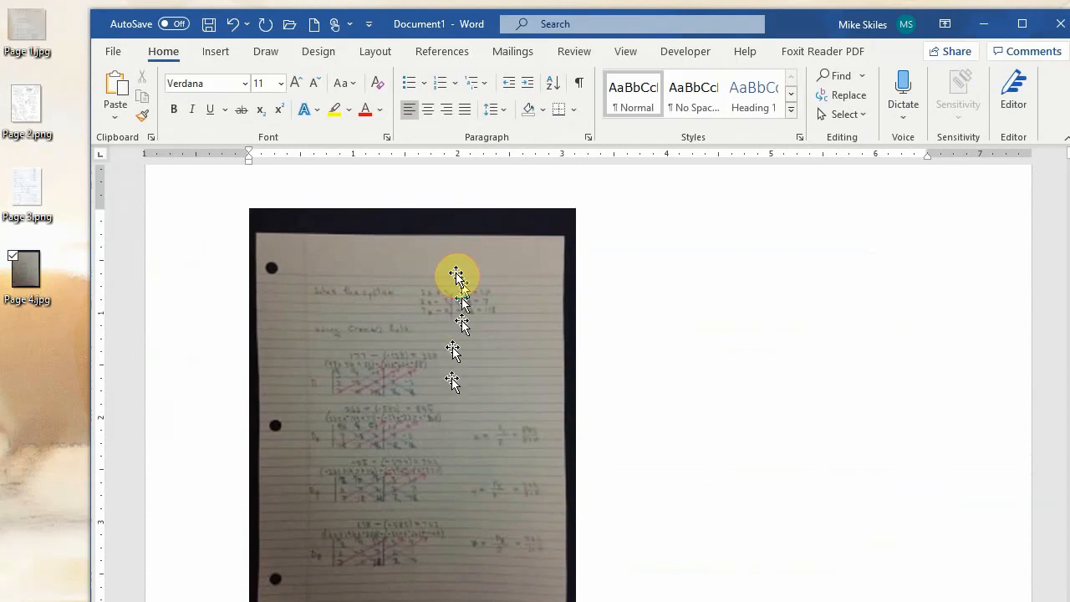
mouse_move(429, 334)
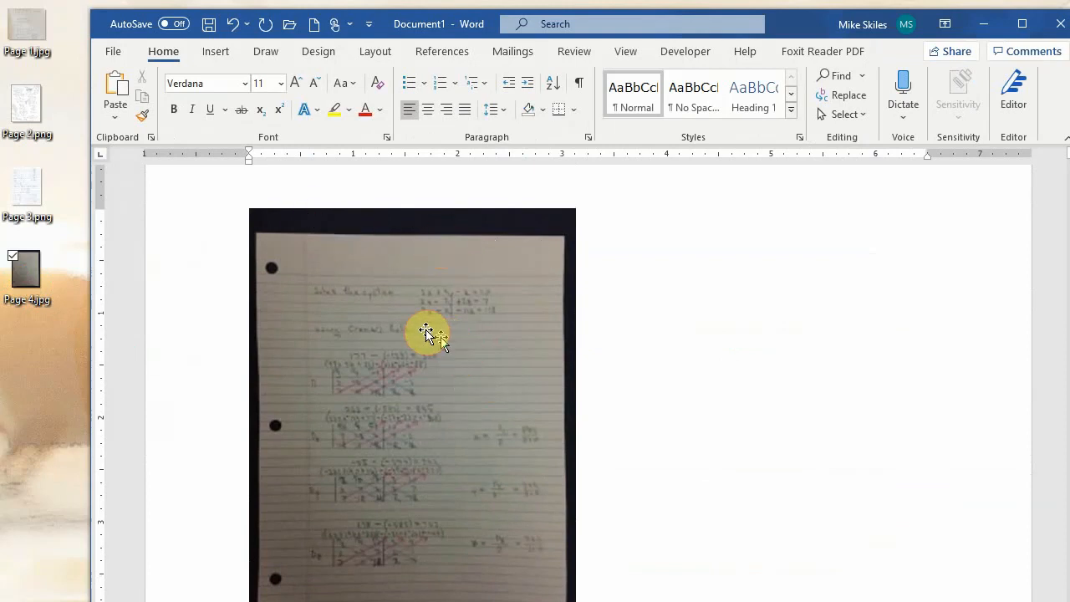
mouse_move(398, 268)
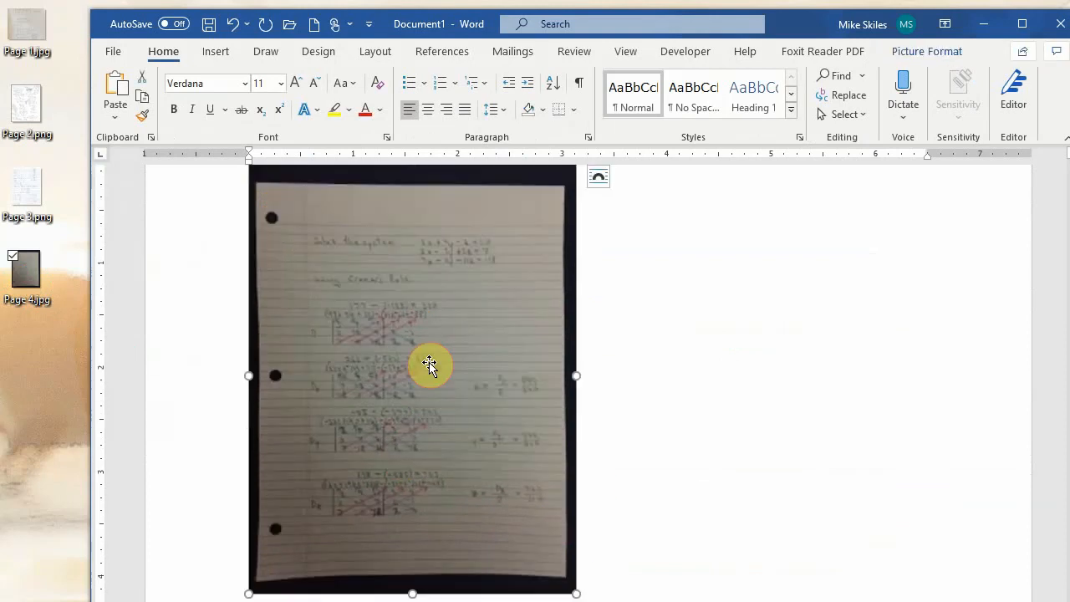
drag(576, 594, 578, 542)
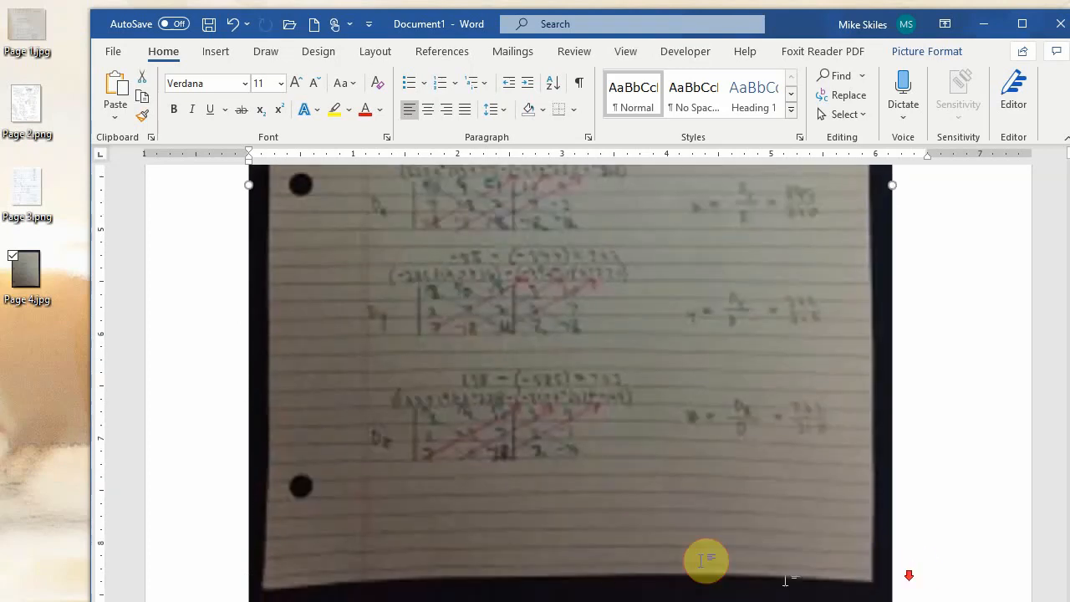
scroll(up, 3)
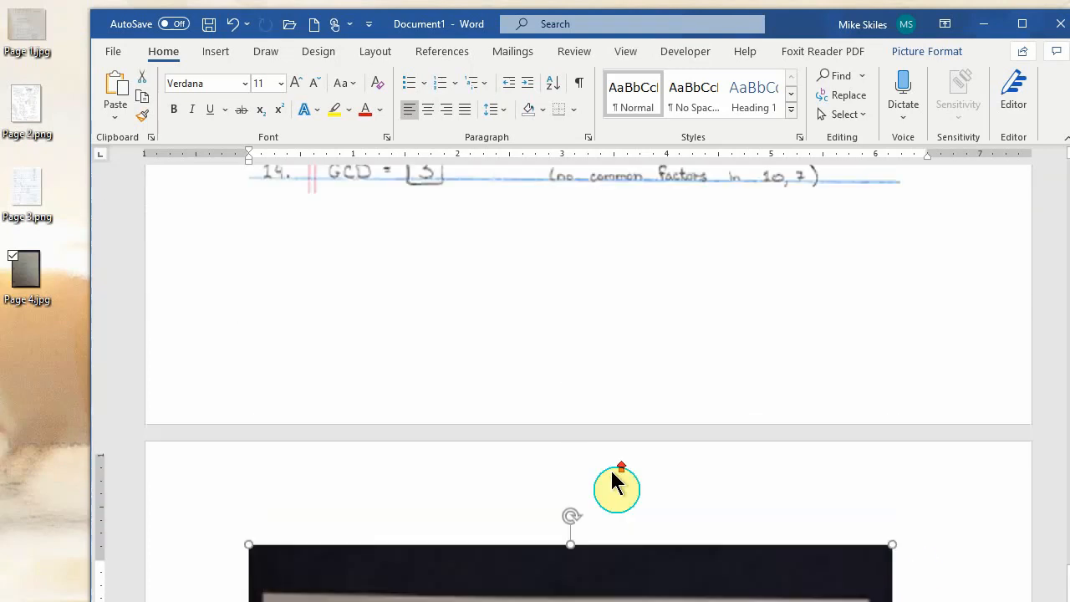
scroll(down, 3)
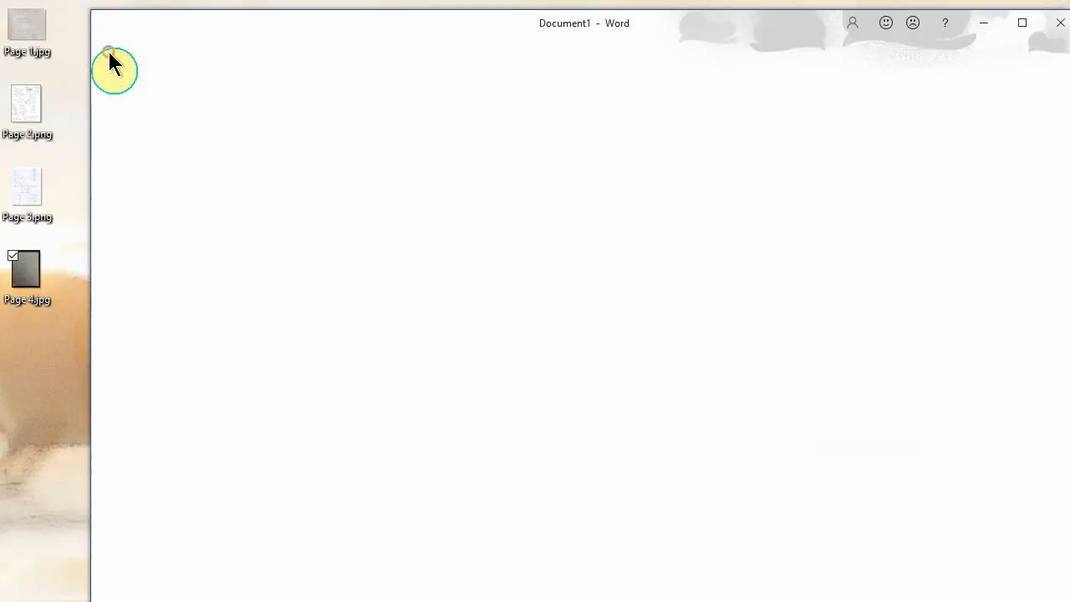
click(113, 63)
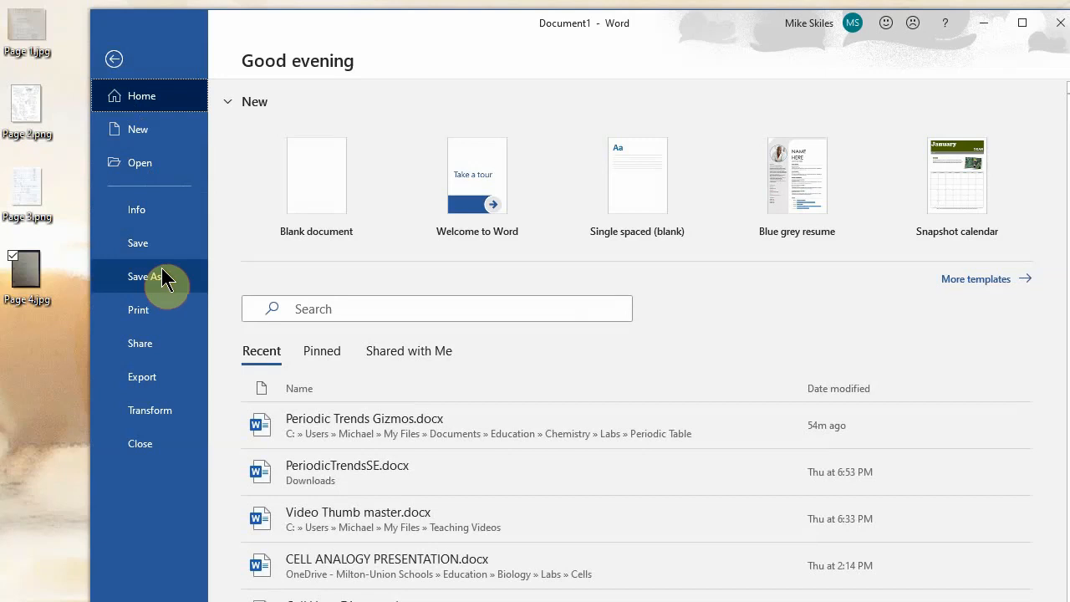
click(114, 58)
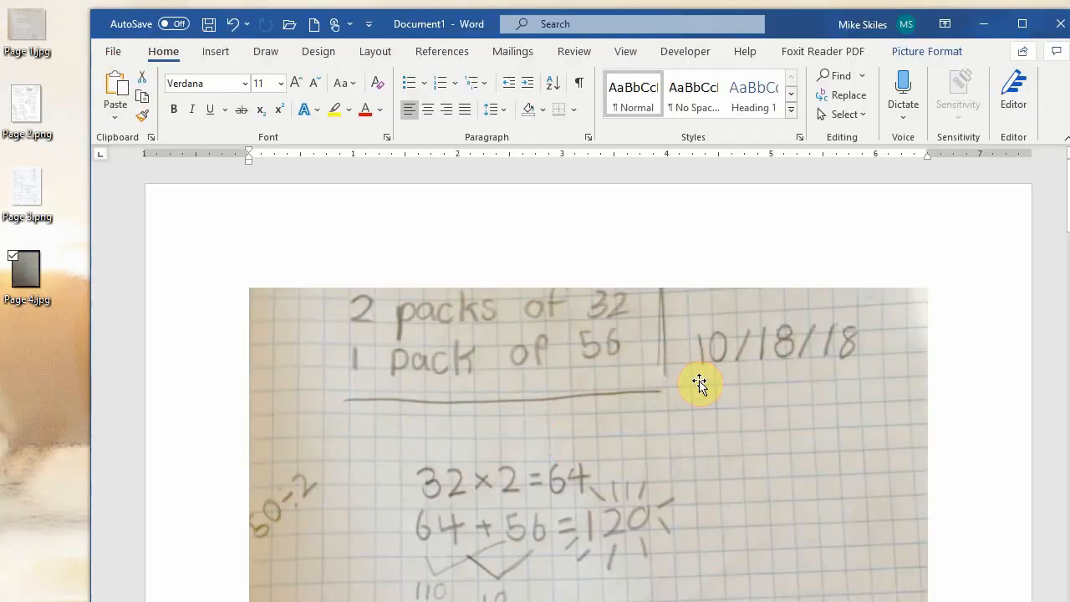
mouse_move(679, 403)
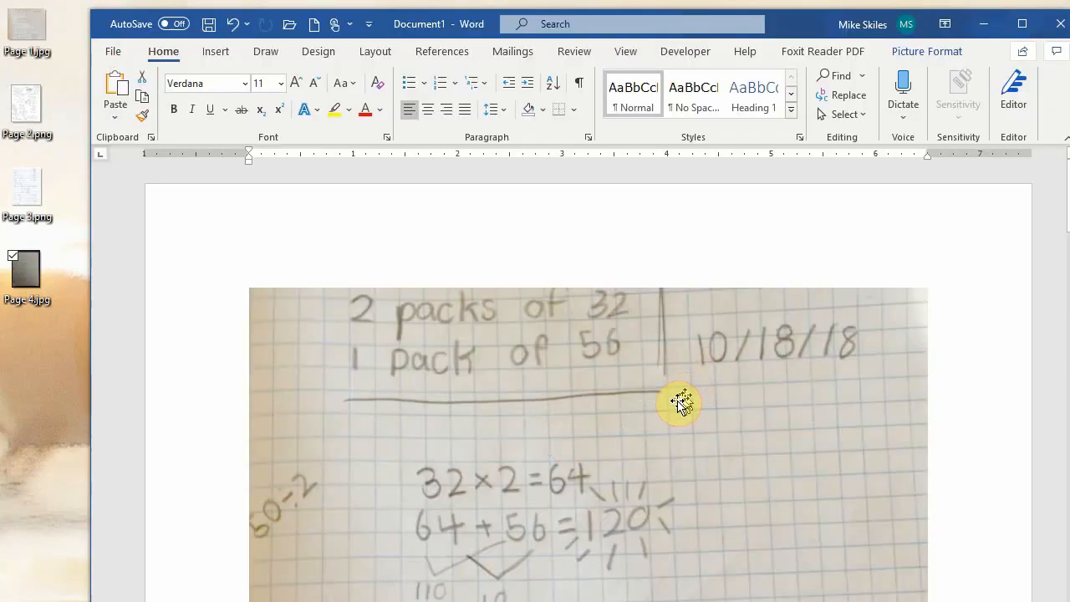
mouse_move(264, 63)
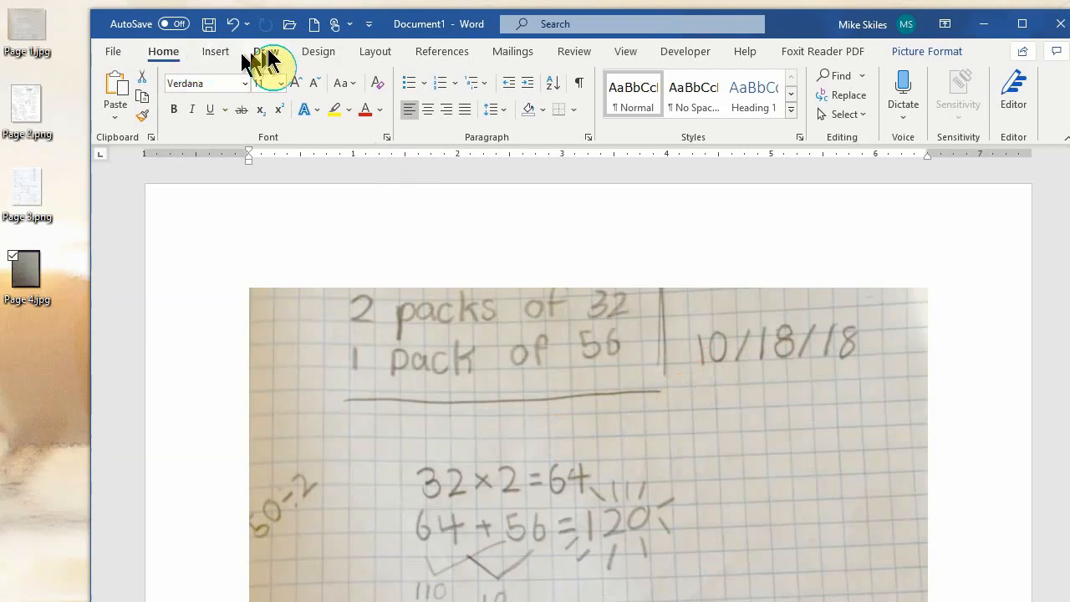
Bring the Draw pen tools back up over the first page's photo.
click(266, 50)
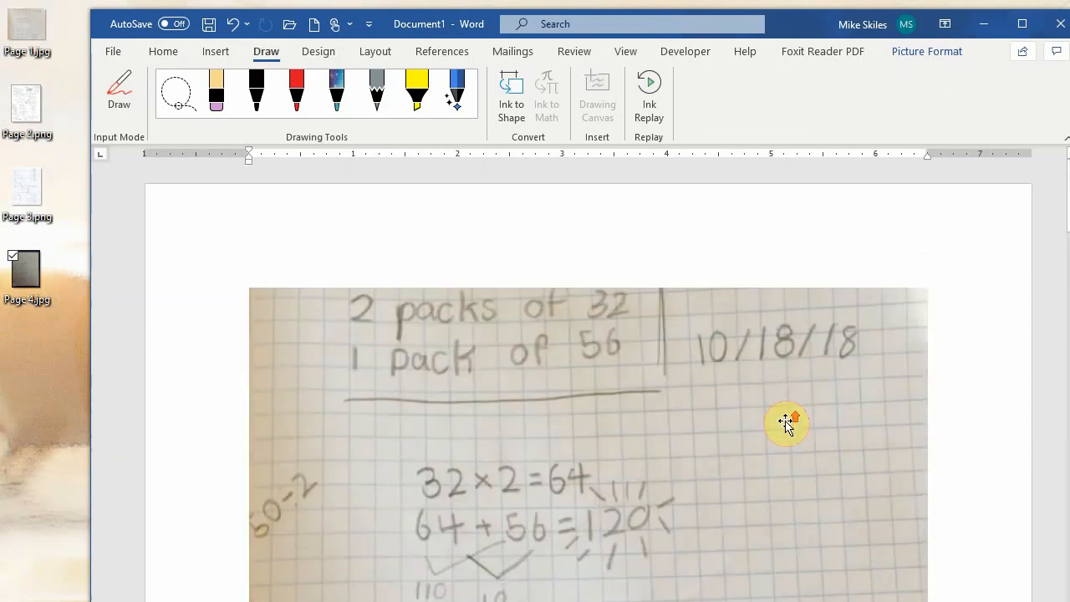
mouse_move(799, 42)
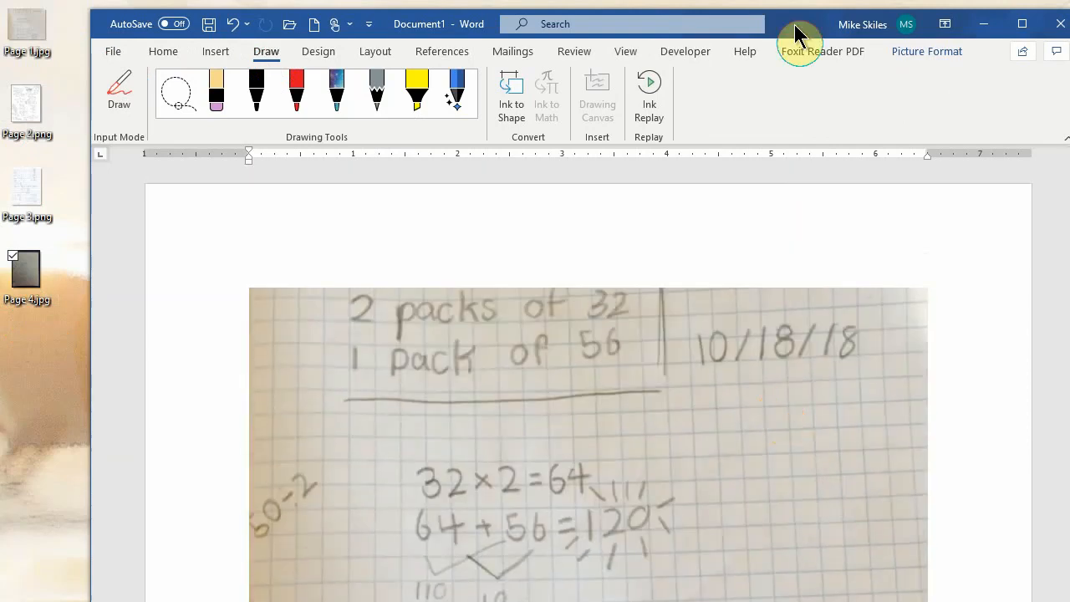